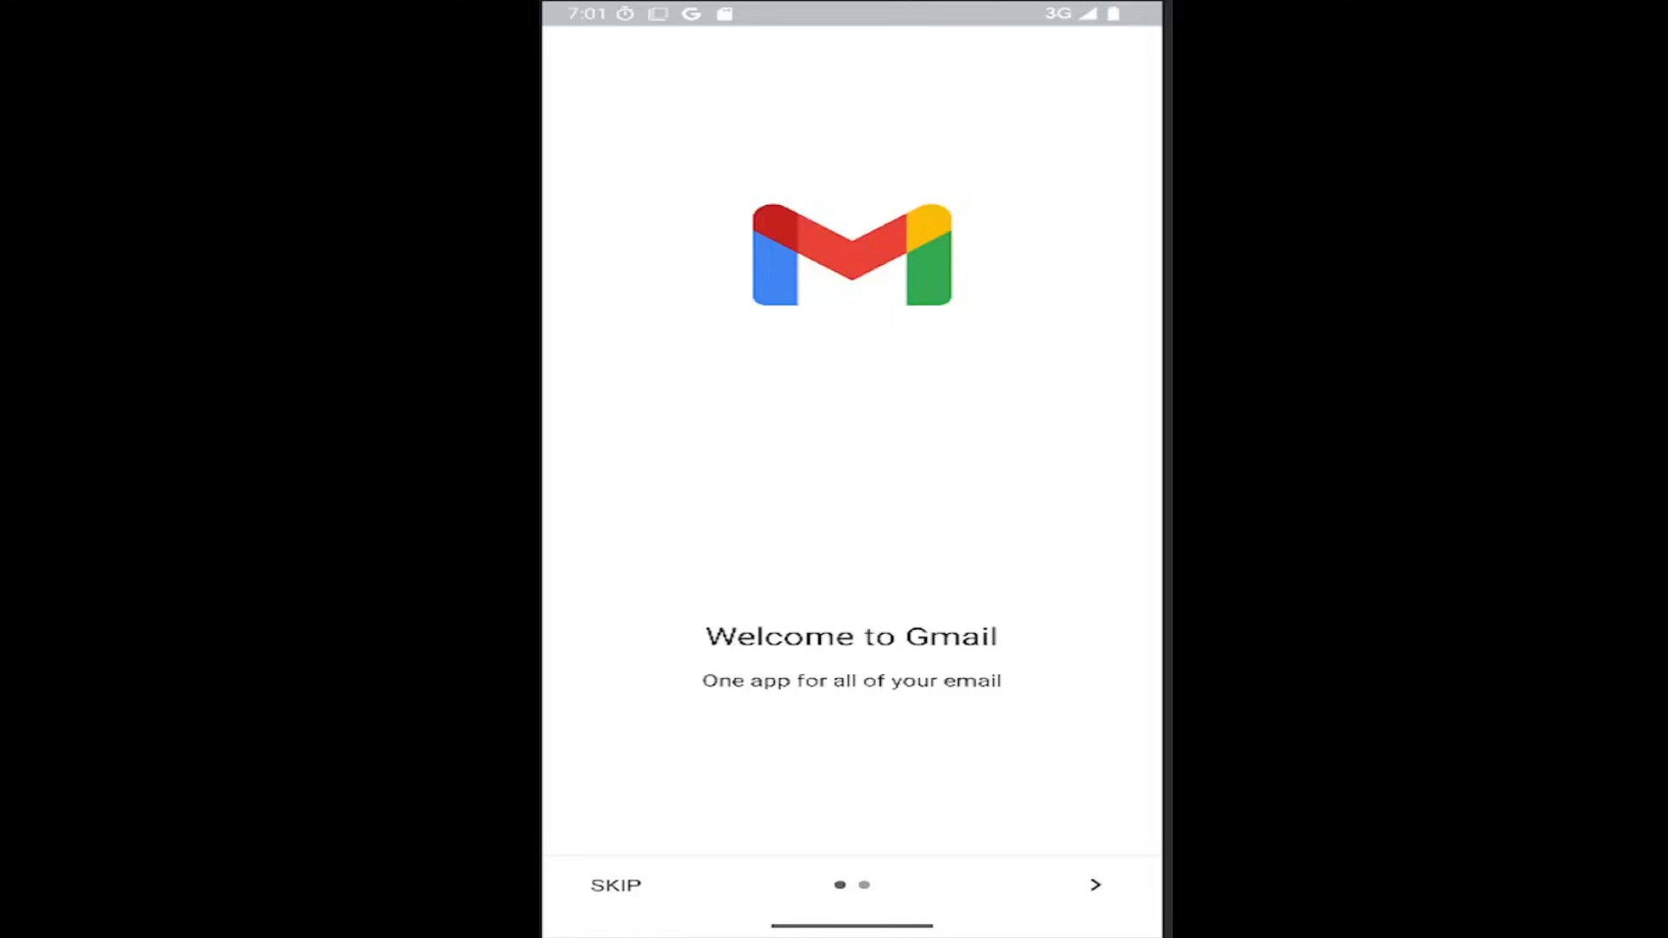
{"action": "mouse_move", "coordinate": [839, 321]}
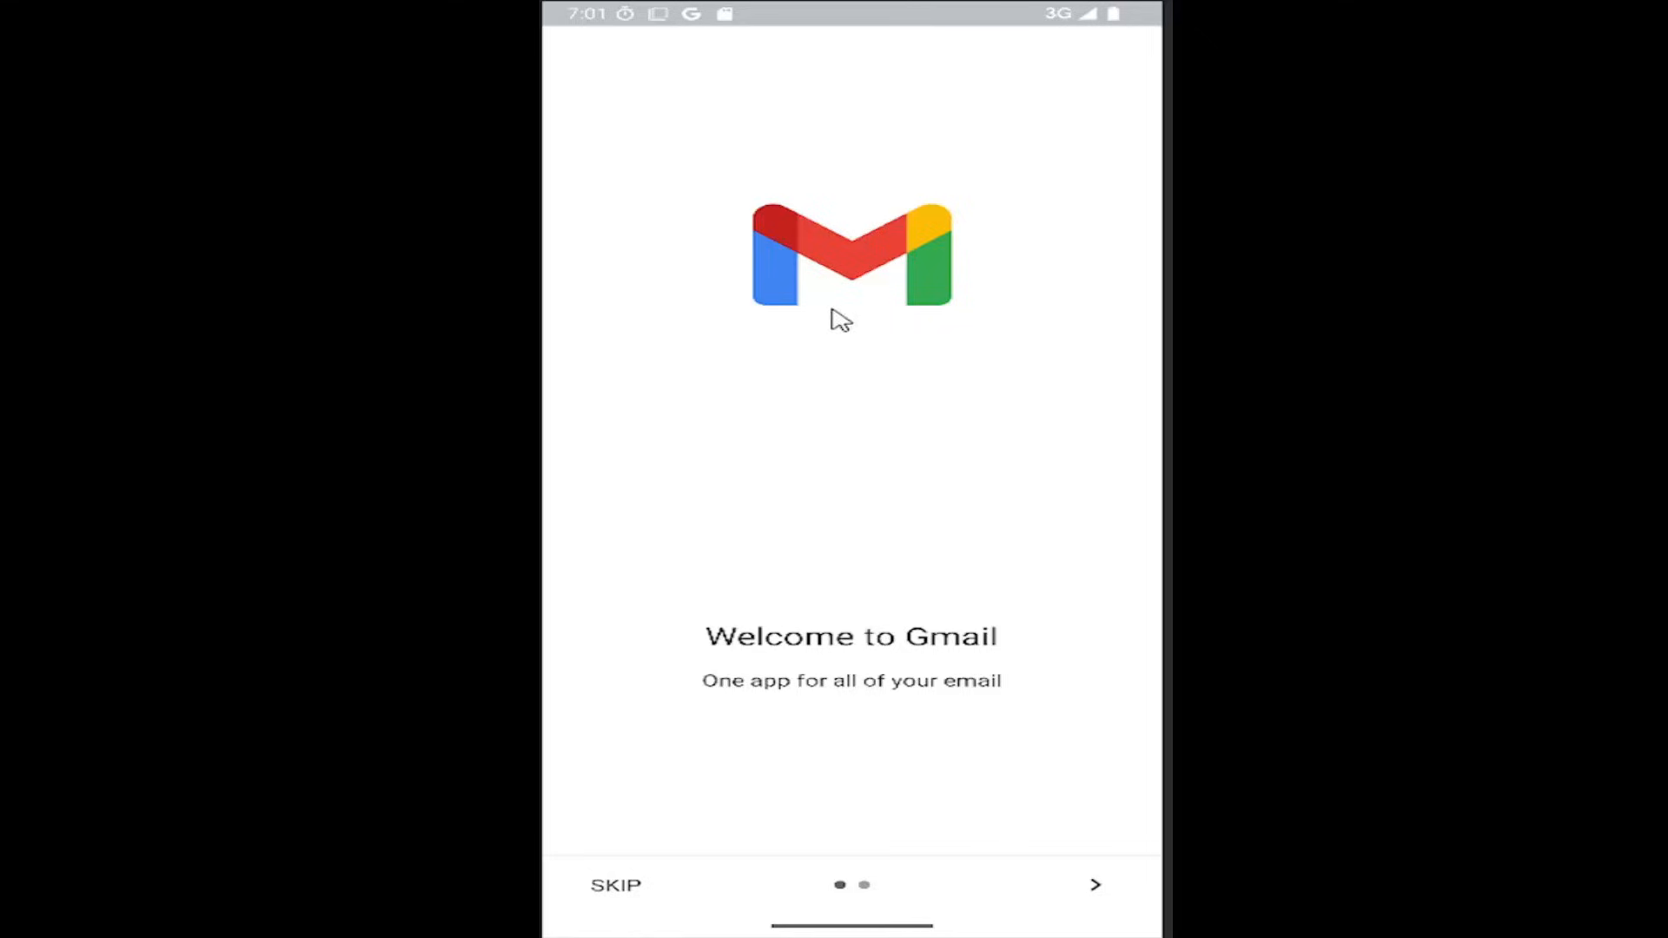
{"action": "mouse_move", "coordinate": [944, 451]}
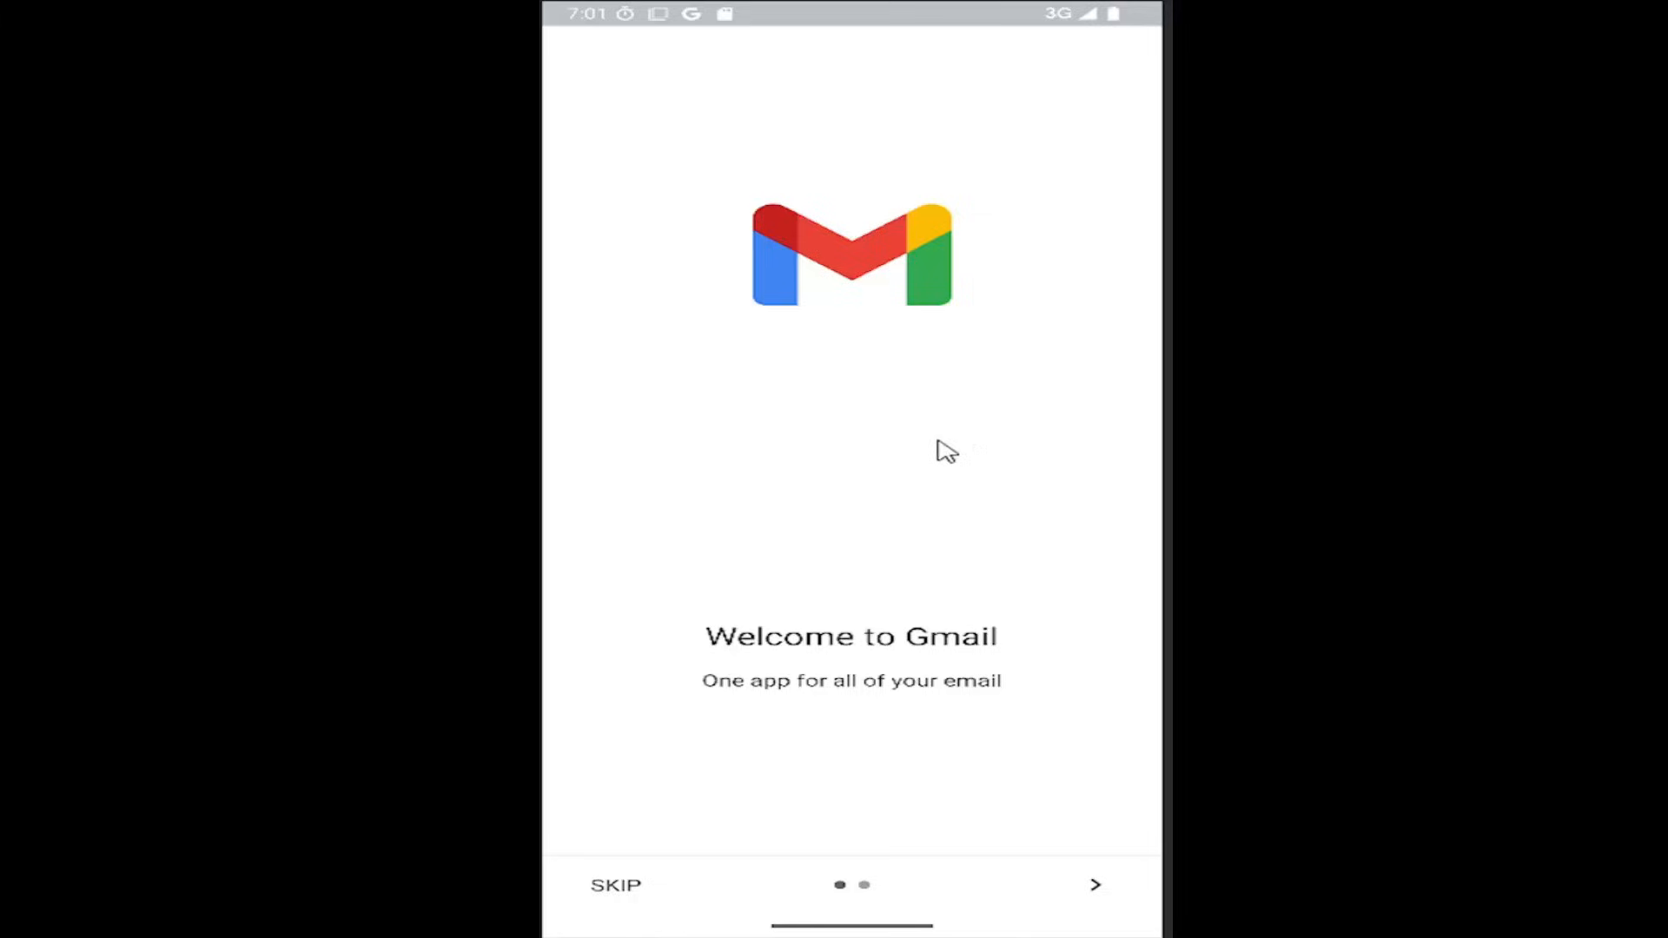
{"action": "mouse_move", "coordinate": [744, 665]}
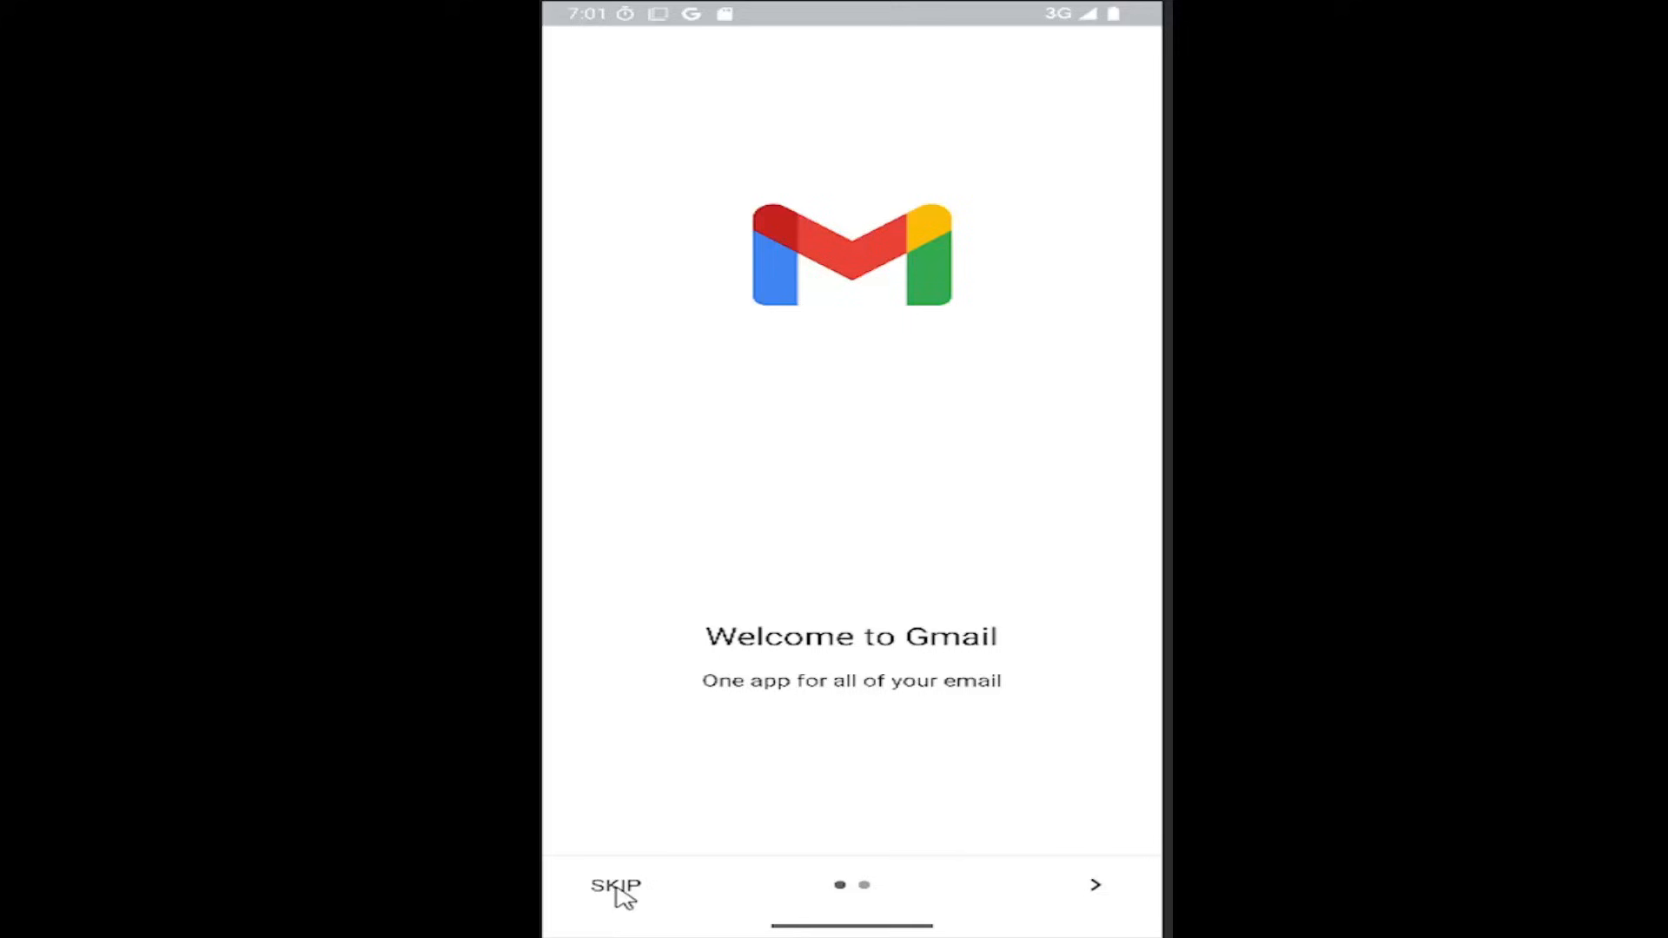
Skip the Welcome to Gmail intro to reach the Set up email provider list.
{"action": "left_click", "coordinate": [615, 886]}
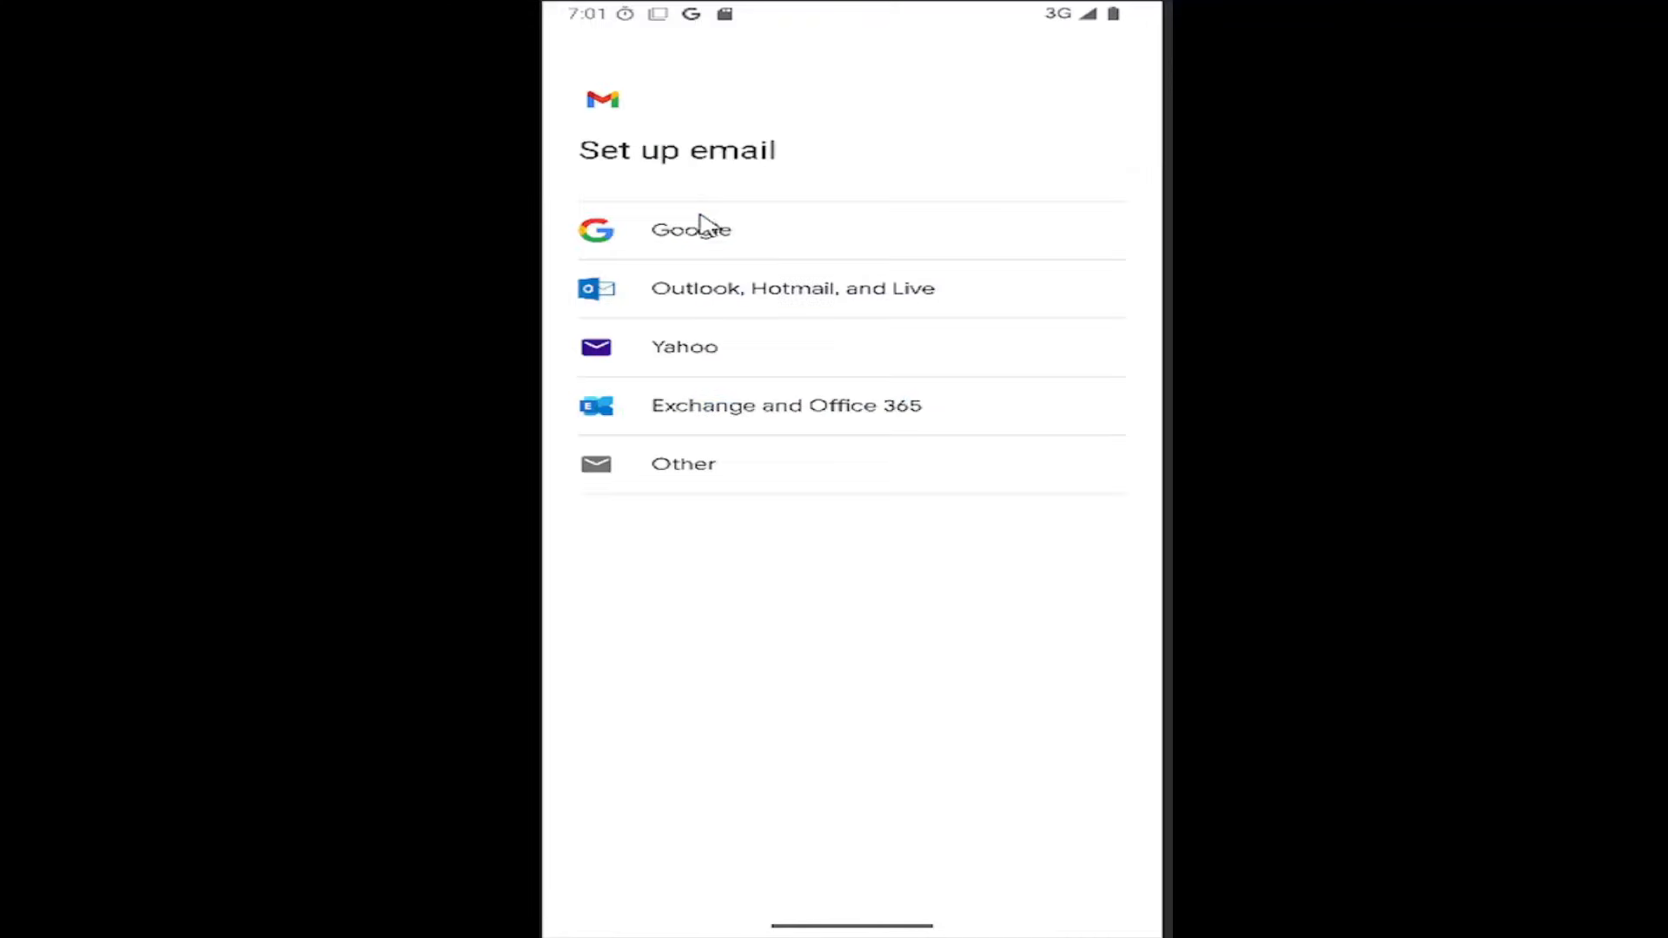
{"action": "mouse_move", "coordinate": [707, 237]}
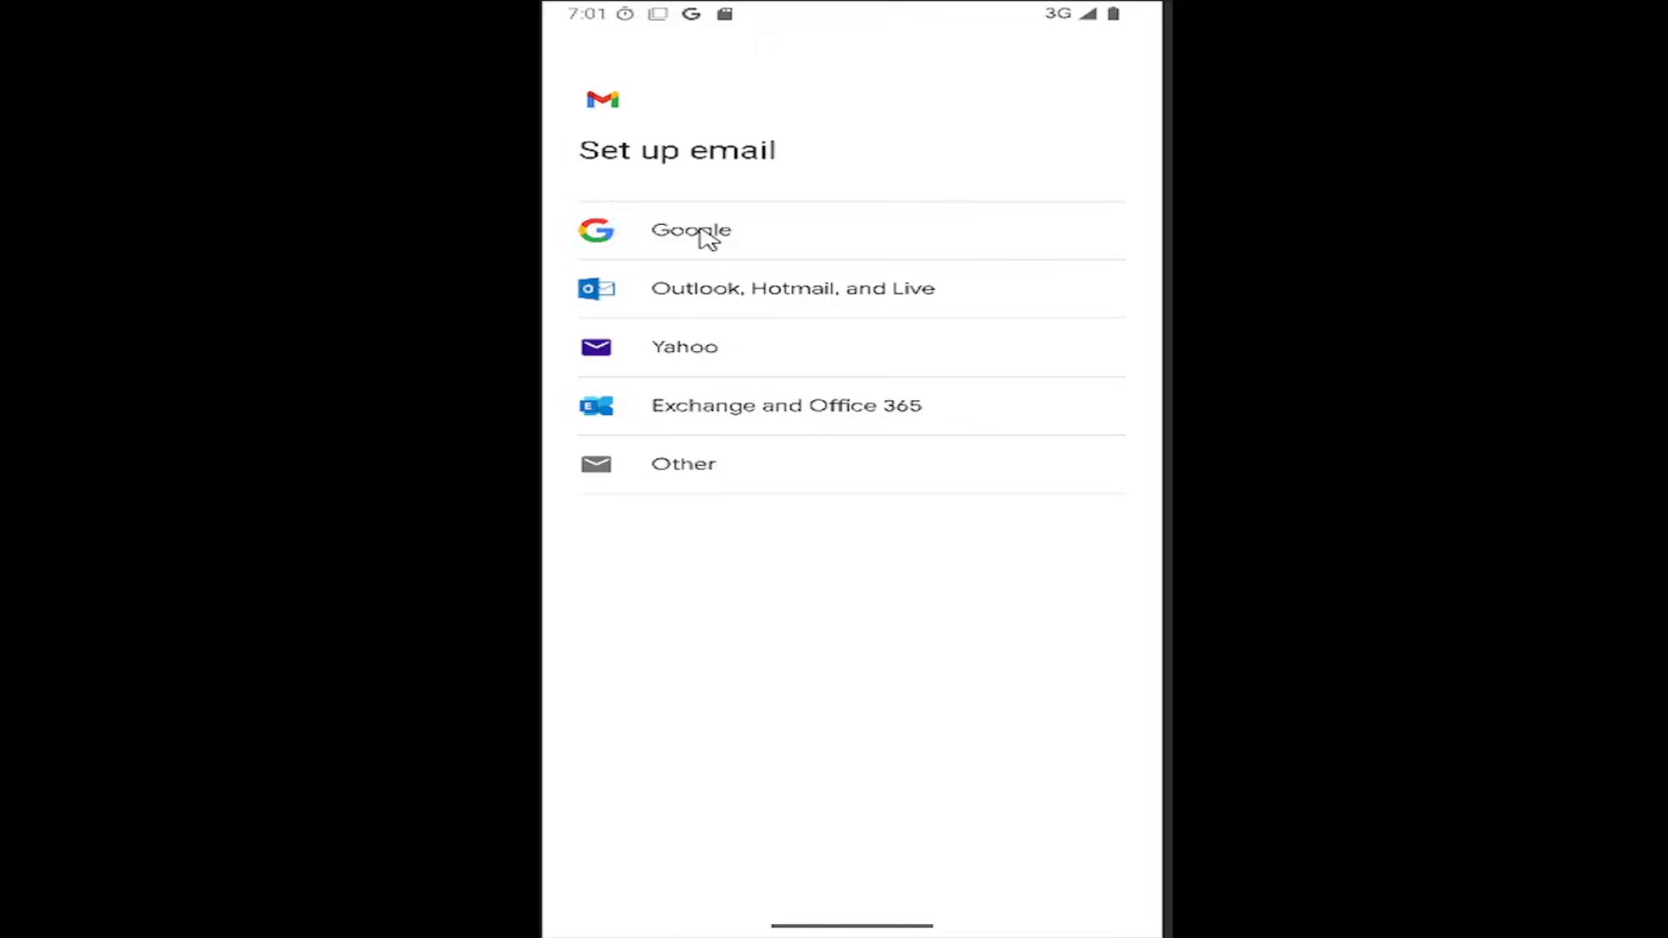
Choose Google as the account type and submit the account email and password.
{"action": "left_click", "coordinate": [691, 230]}
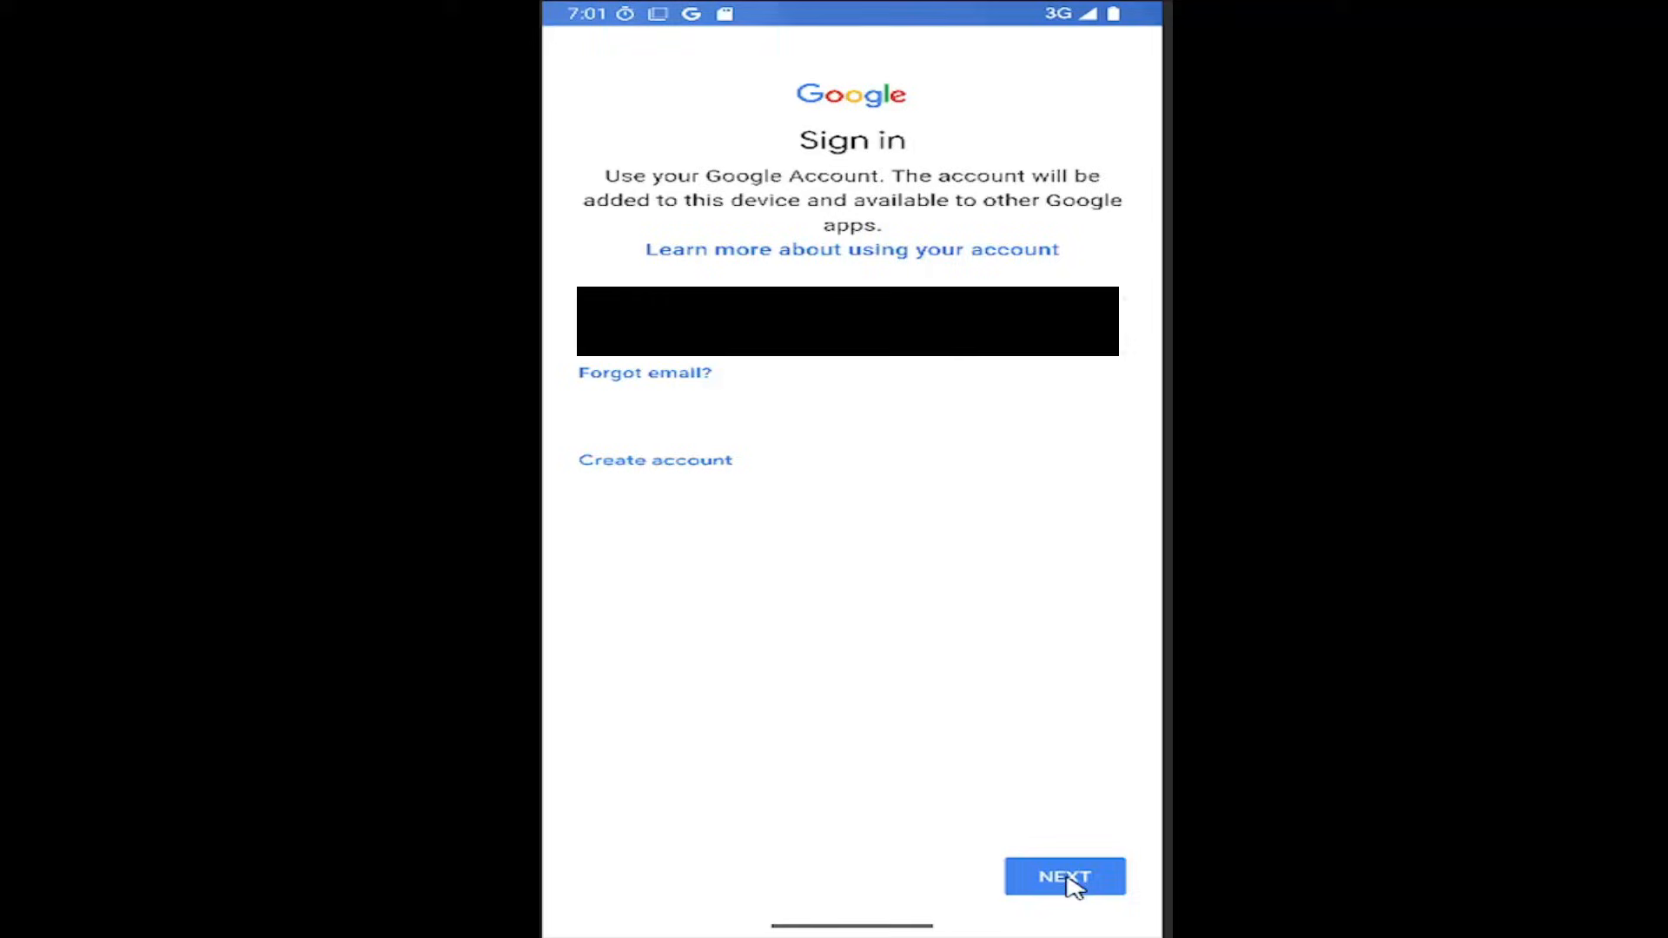
{"action": "left_click", "coordinate": [1063, 875]}
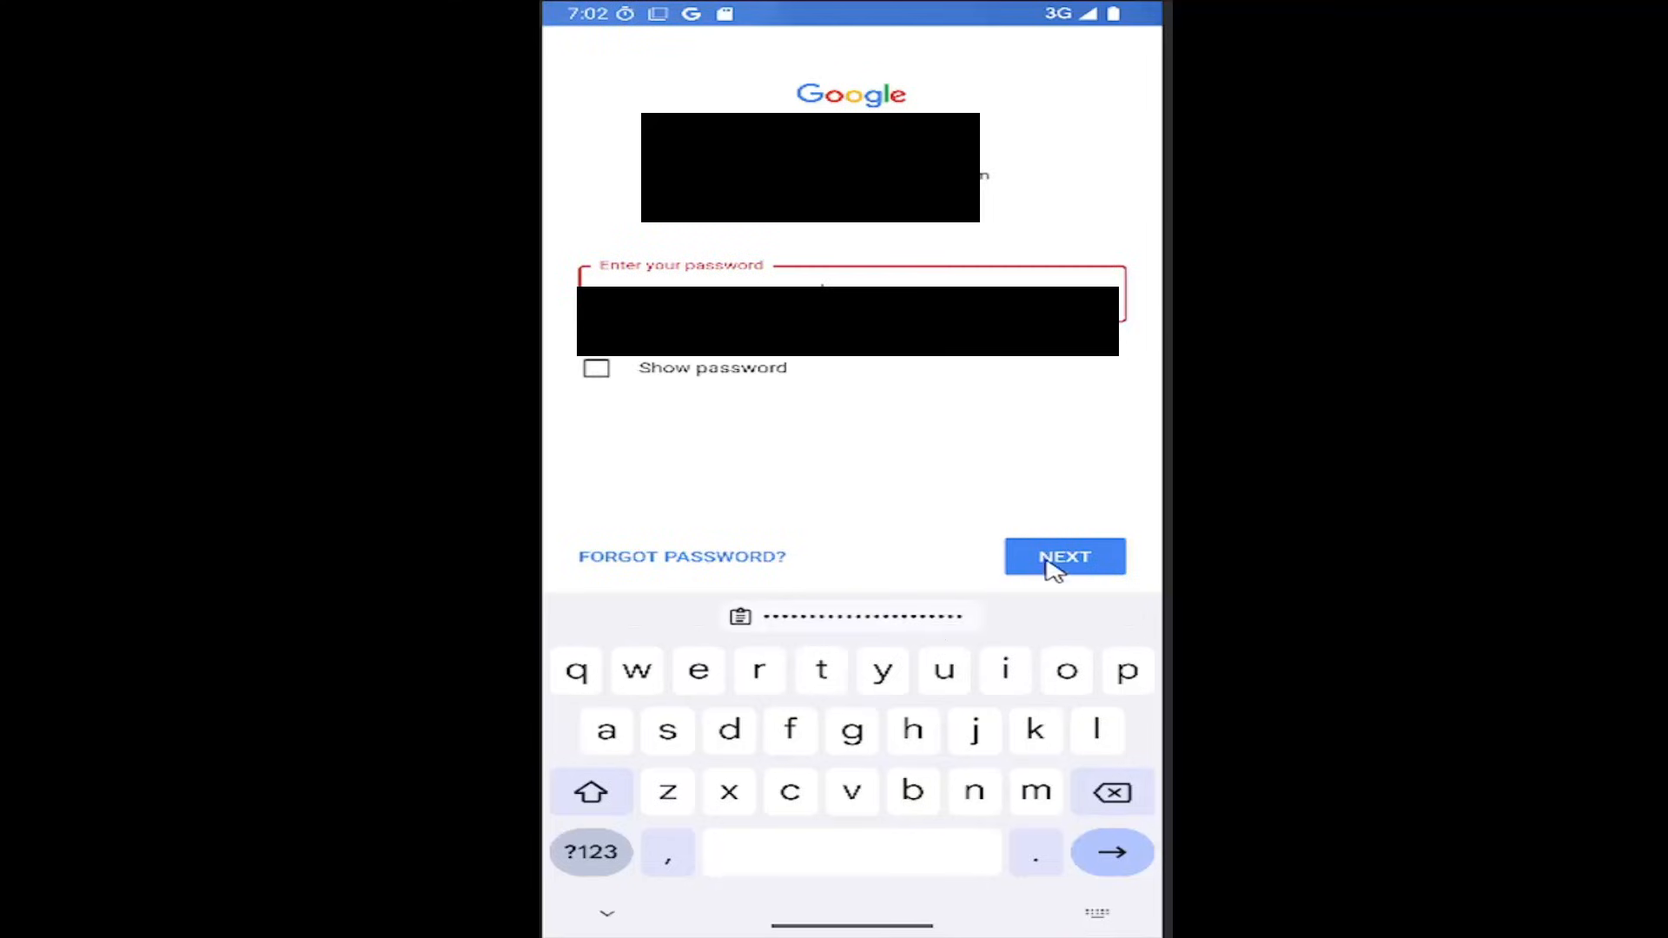
{"action": "left_click", "coordinate": [1063, 555]}
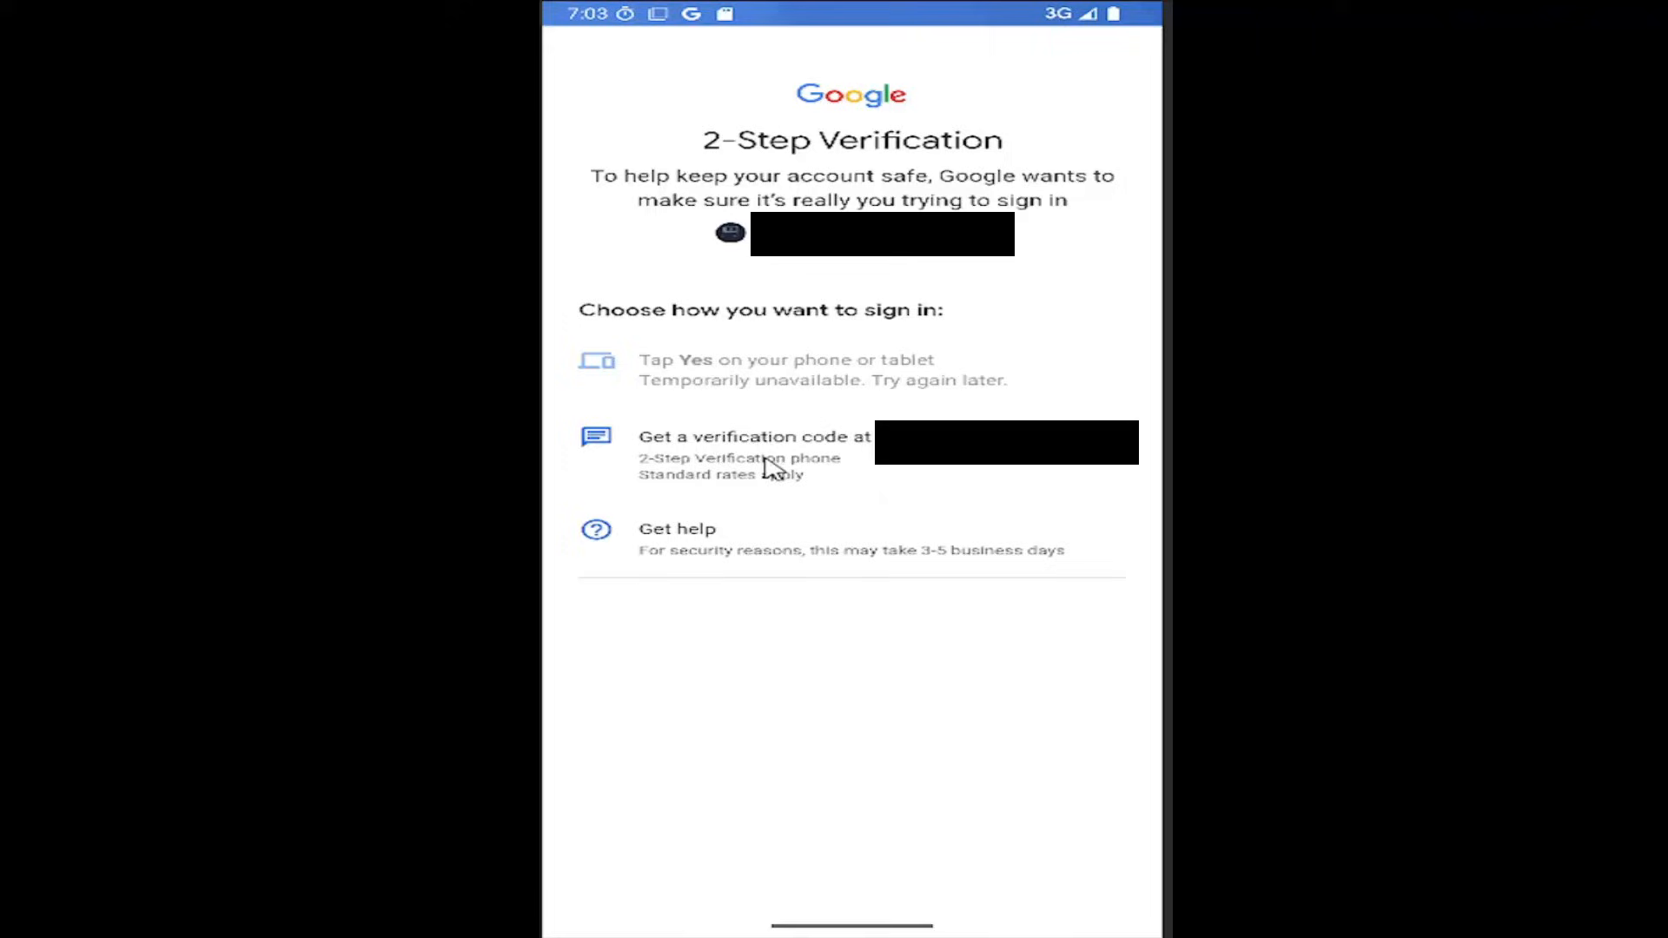
Verify the account with a phone verification code and agree to Google's terms.
{"action": "left_click", "coordinate": [750, 444]}
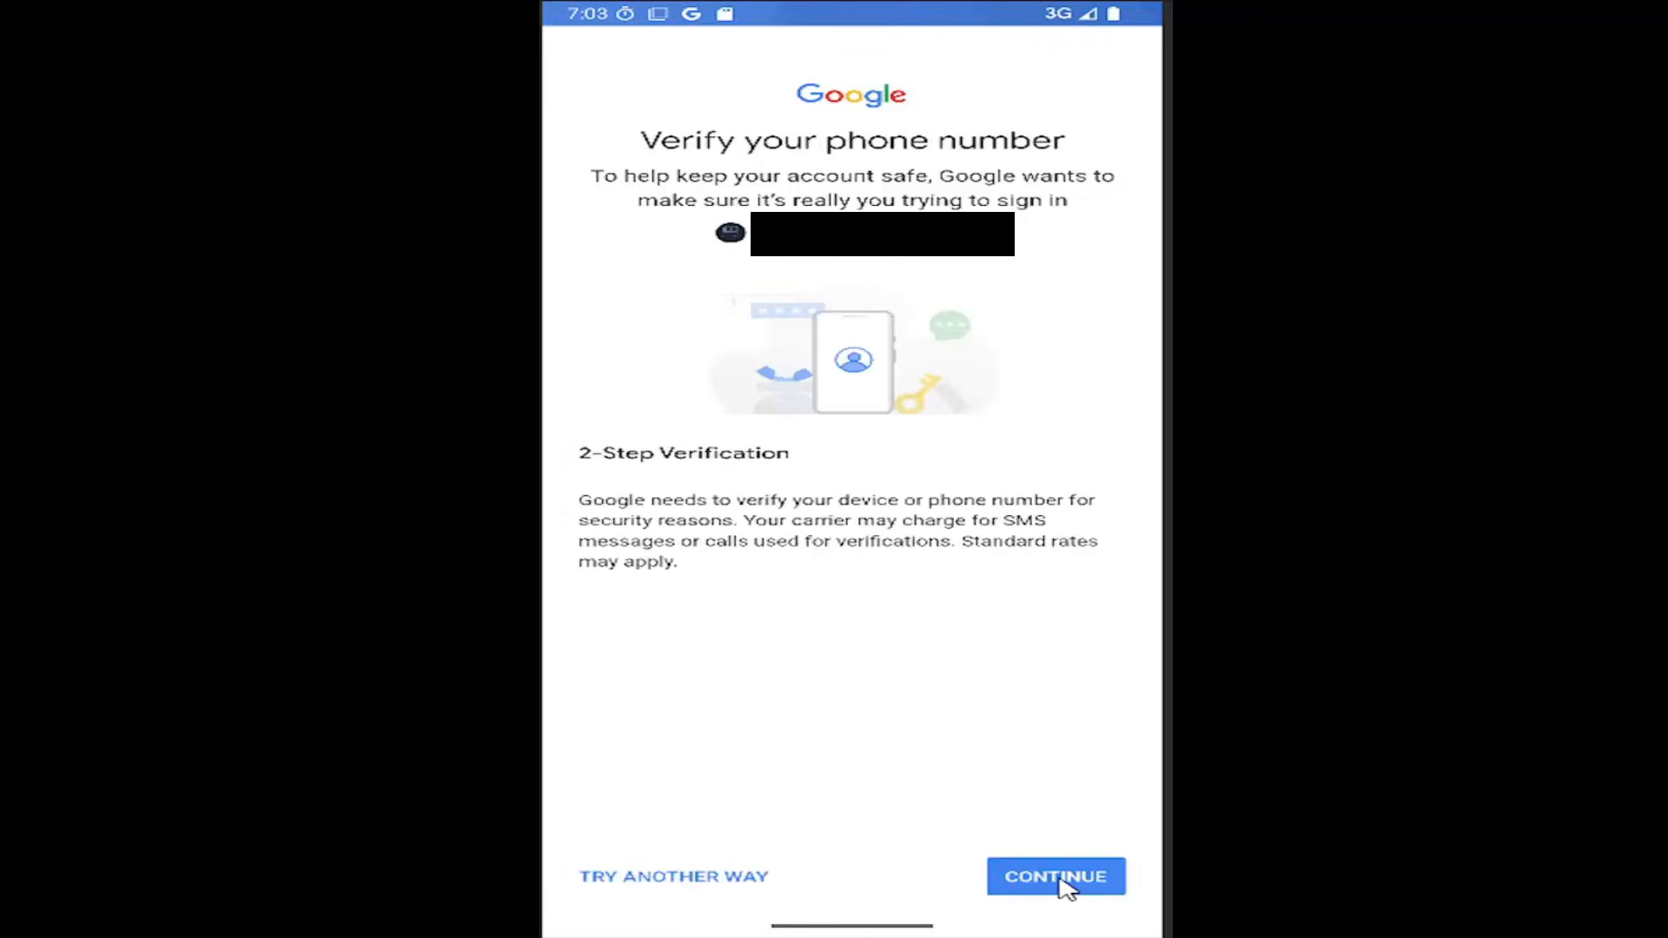
{"action": "left_click", "coordinate": [1055, 875]}
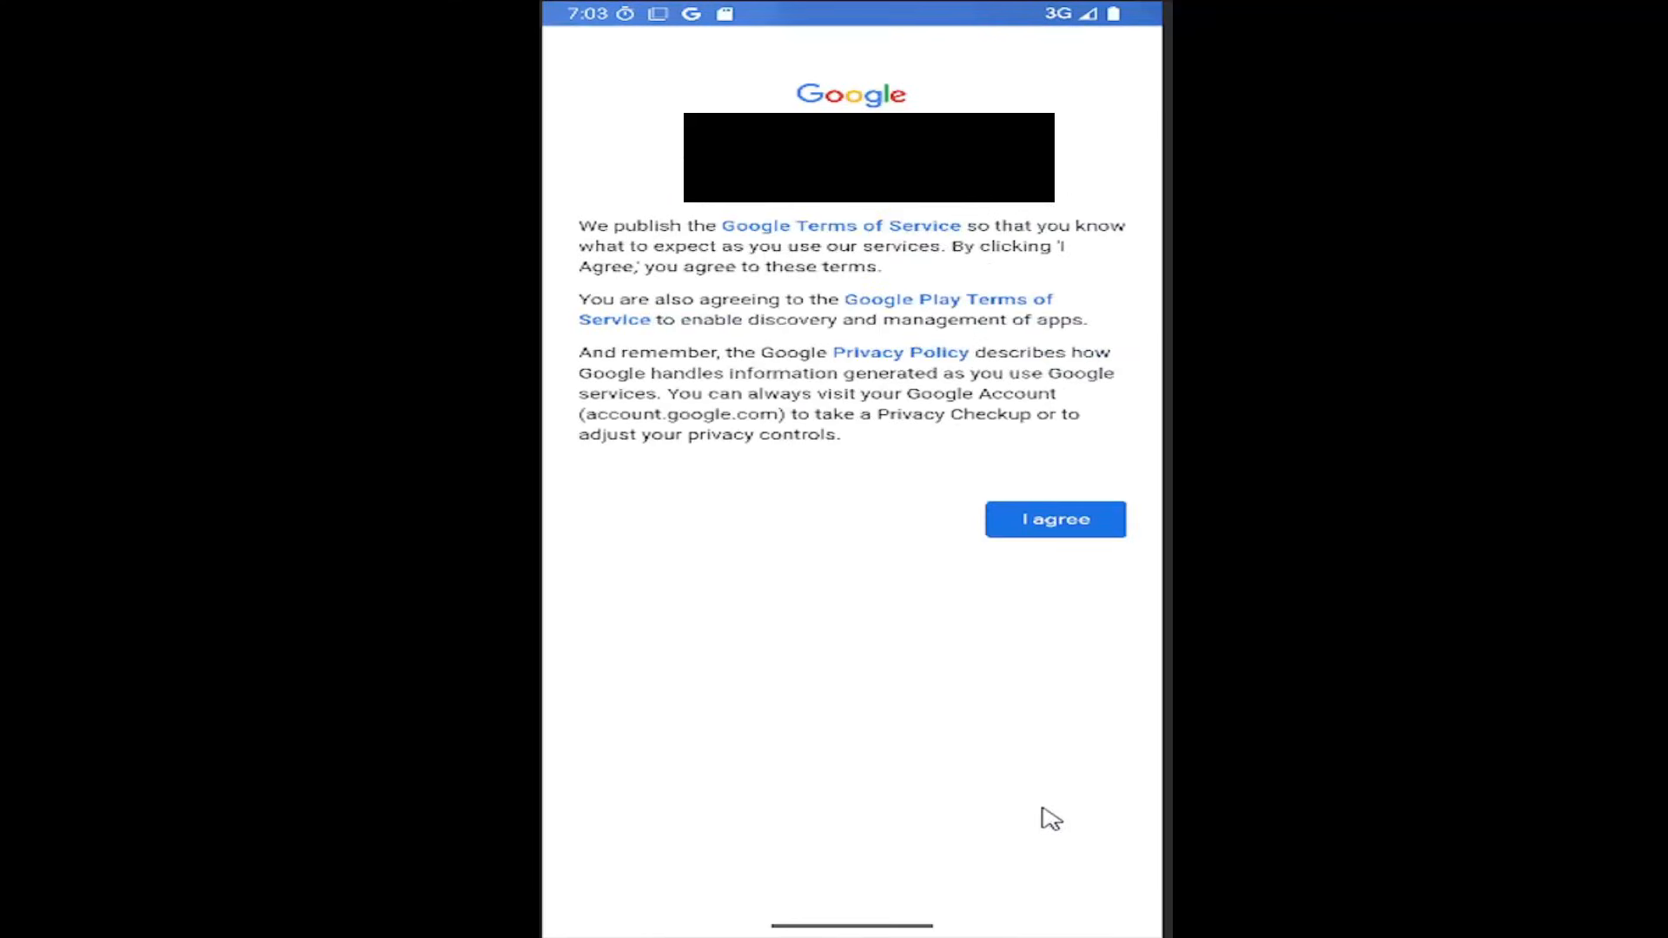
{"action": "left_click", "coordinate": [1054, 520]}
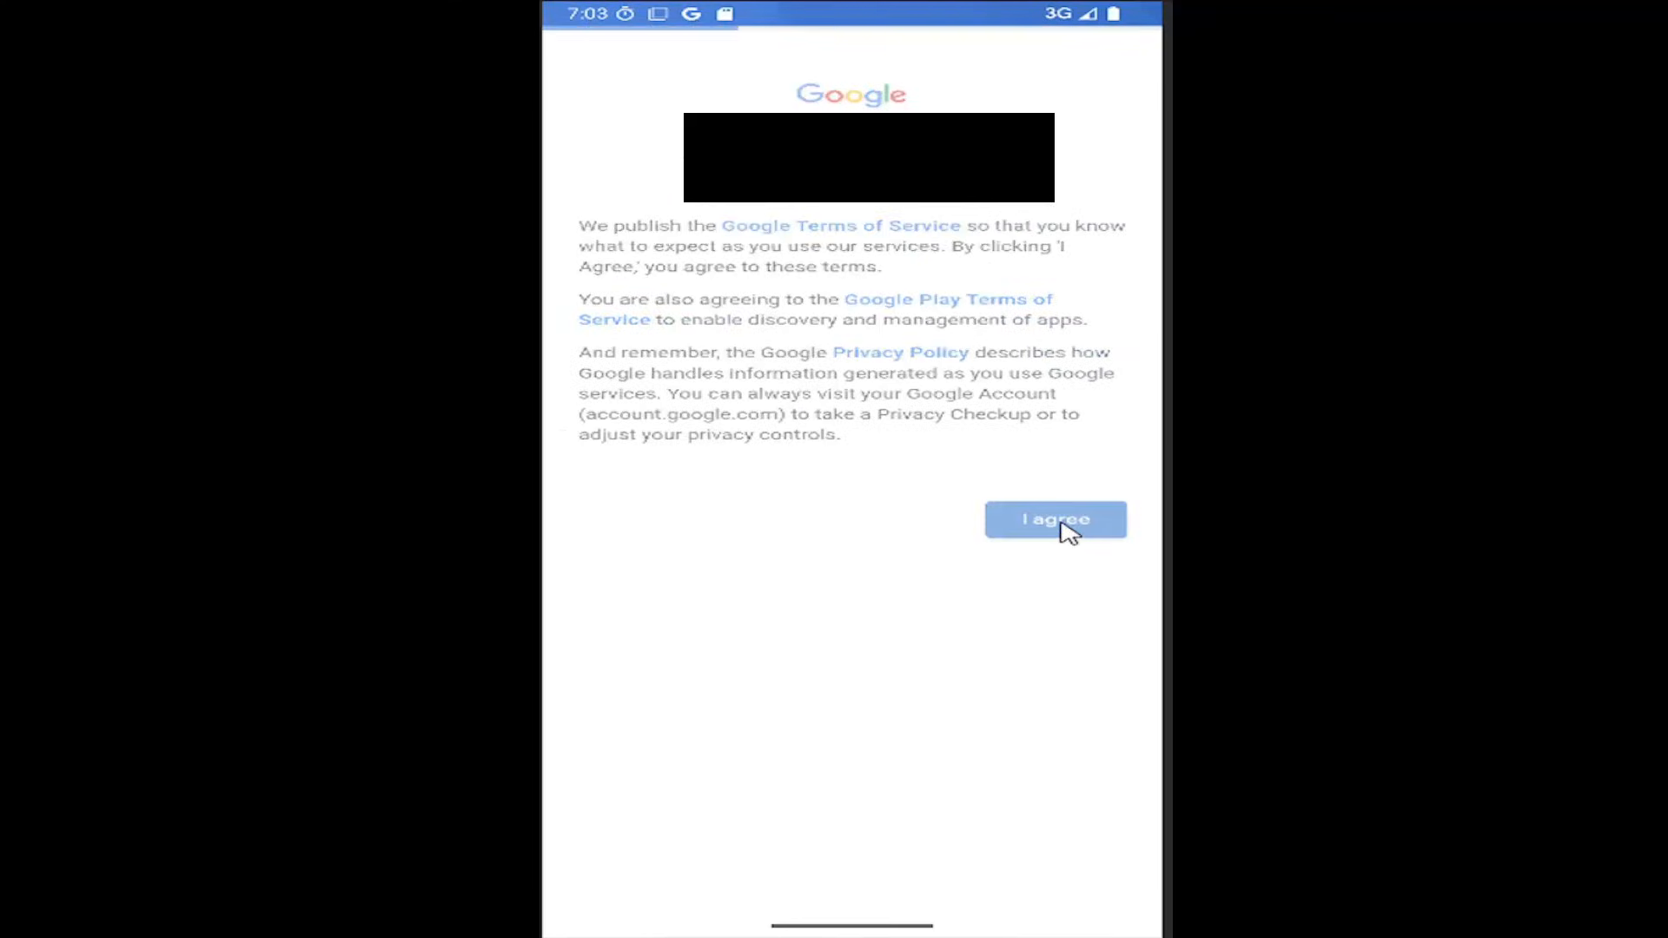
Tap I agree again and wait for the Google services screen with backup on.
{"action": "left_click", "coordinate": [1053, 520]}
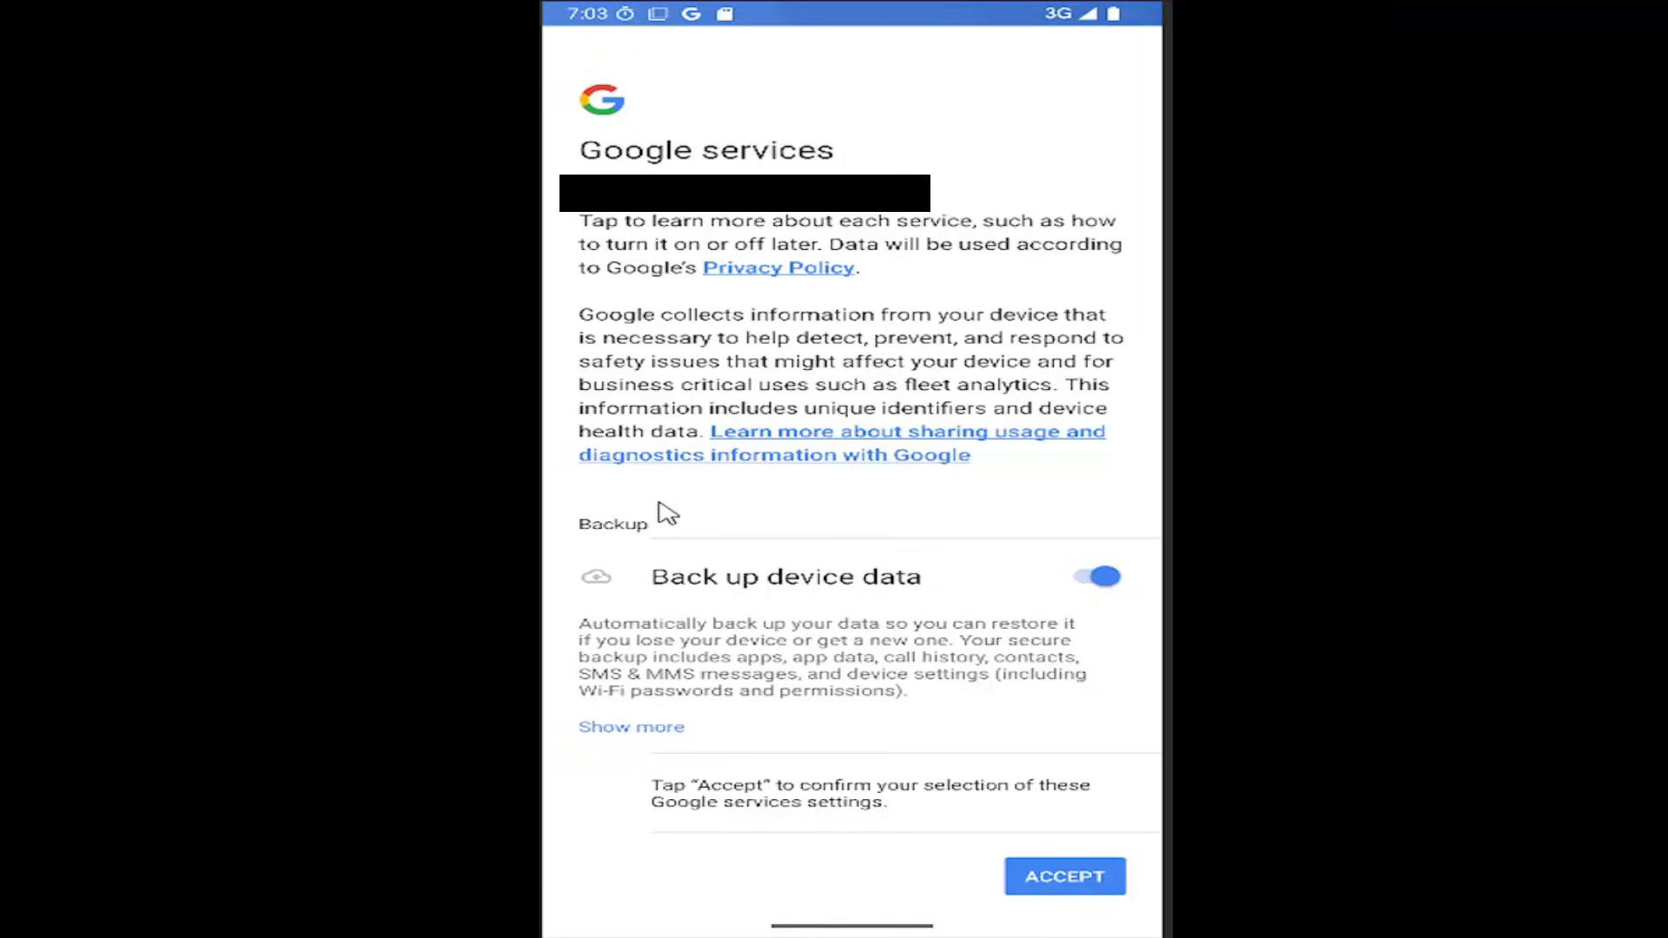